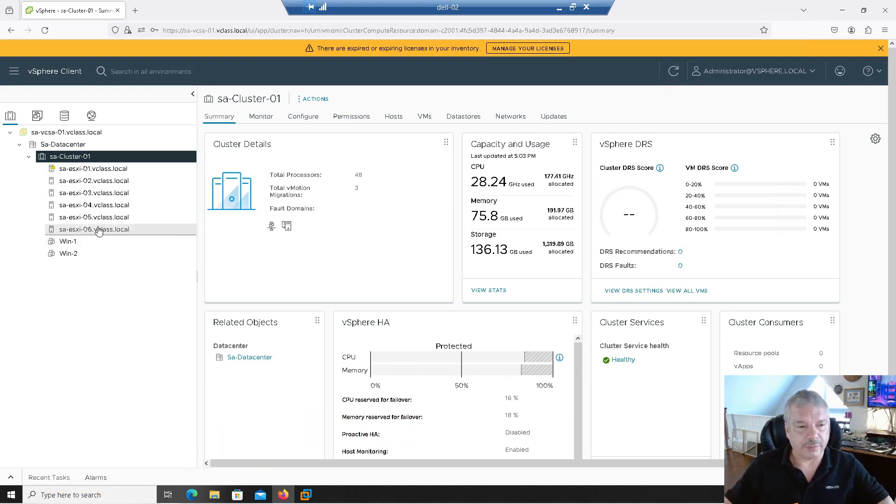
mouse_move(94, 230)
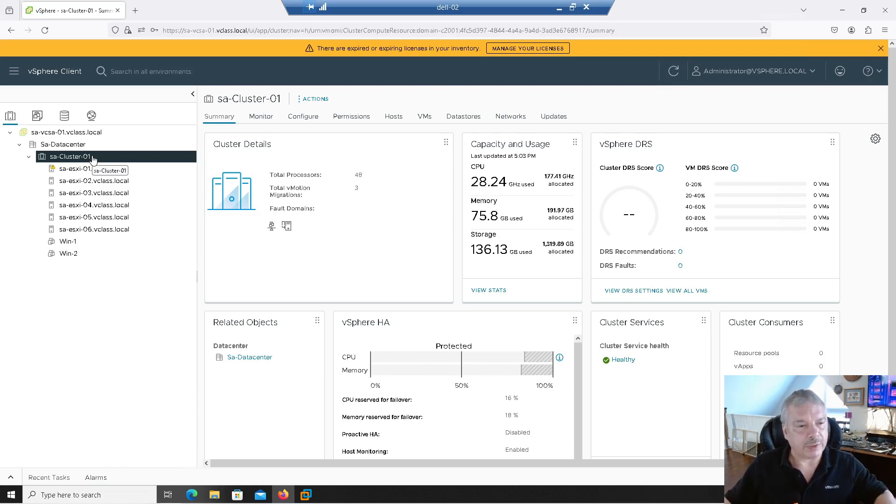
Go to sa-Cluster-01's Configure view and reach the vSAN Fault Domains page
right_click(68, 157)
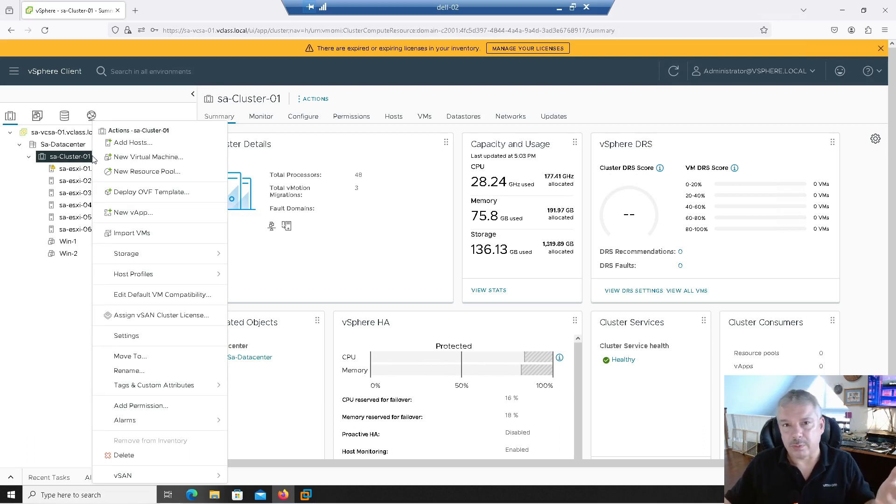
click(69, 156)
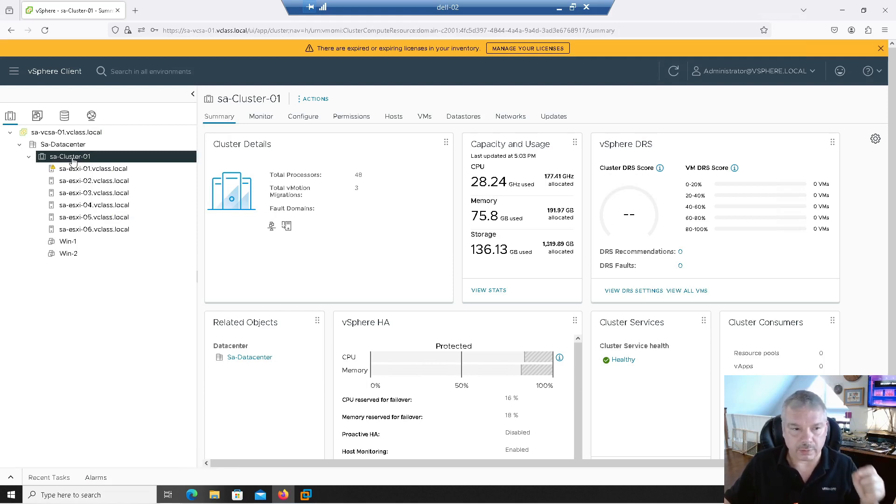
mouse_move(302, 121)
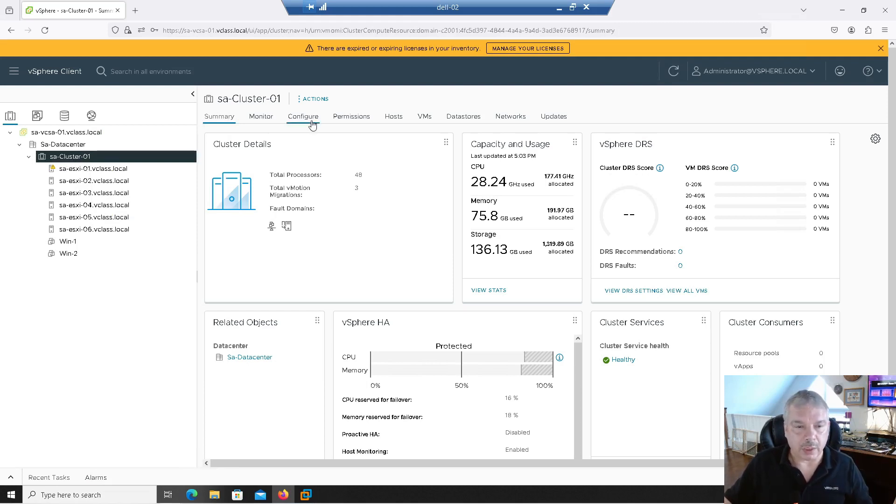
click(302, 116)
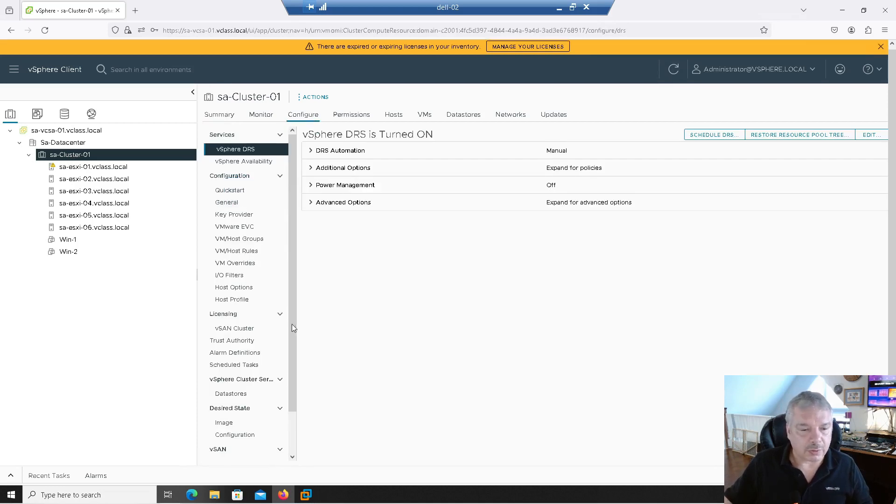
scroll(down, 3)
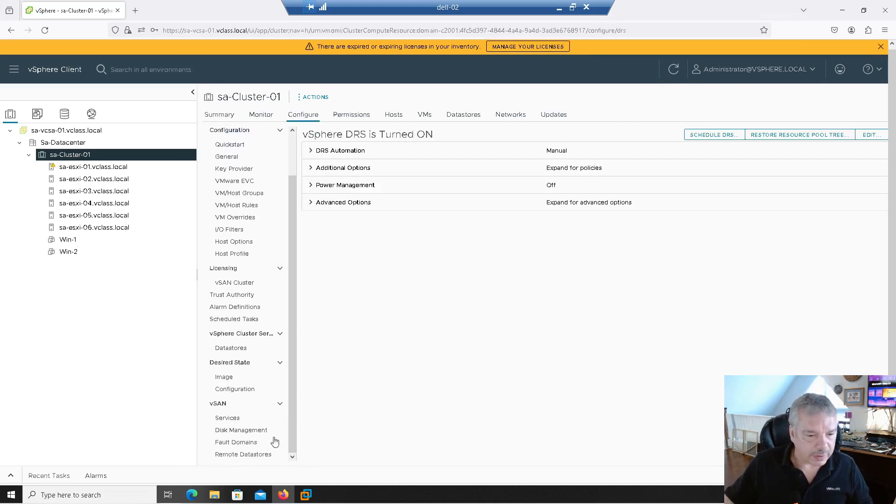
click(237, 442)
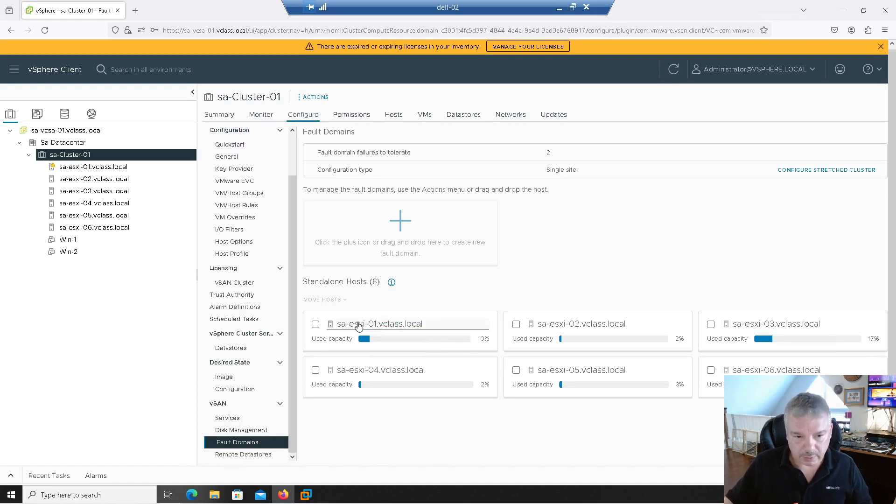
mouse_move(588, 374)
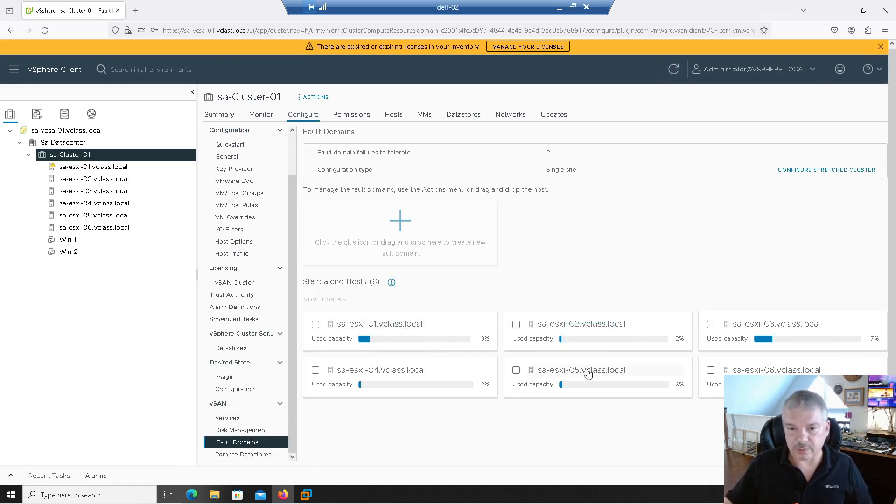
mouse_move(581, 370)
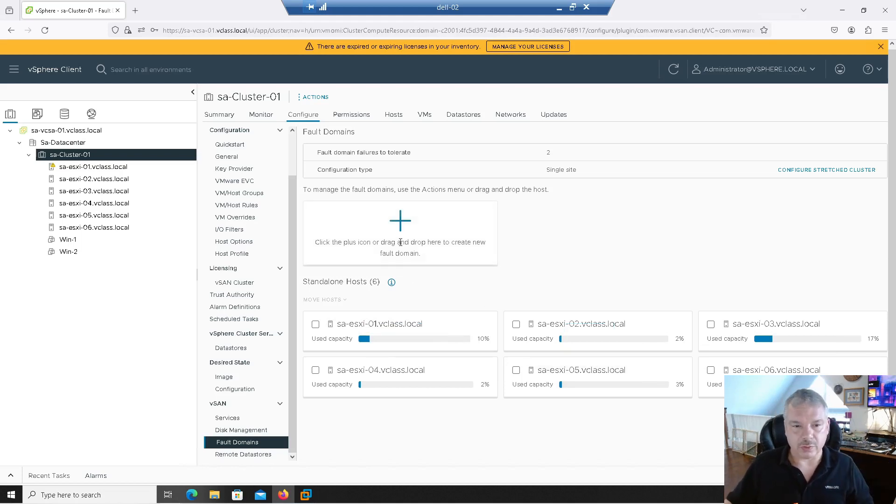
mouse_move(454, 324)
text(R)
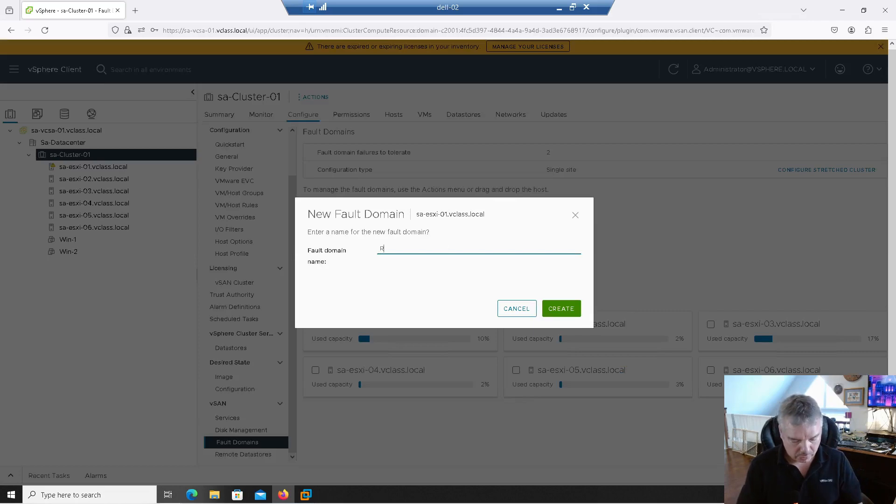
Create fault domain Rack-1 from sa-esxi-01, then move sa-esxi-02 into Rack-1
text(ack-1)
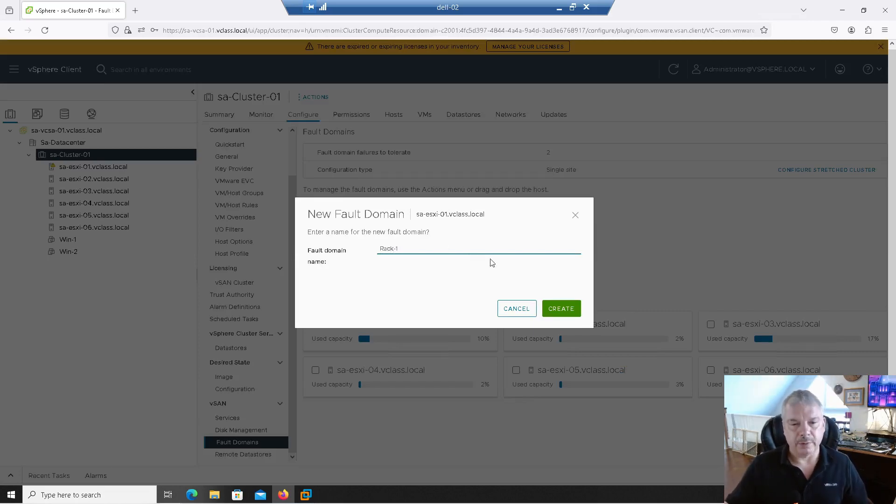
click(561, 308)
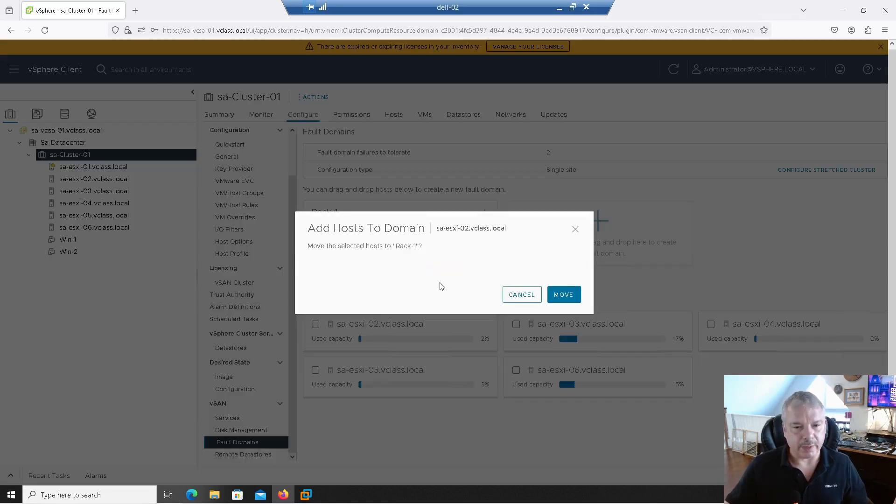
click(563, 294)
text(R)
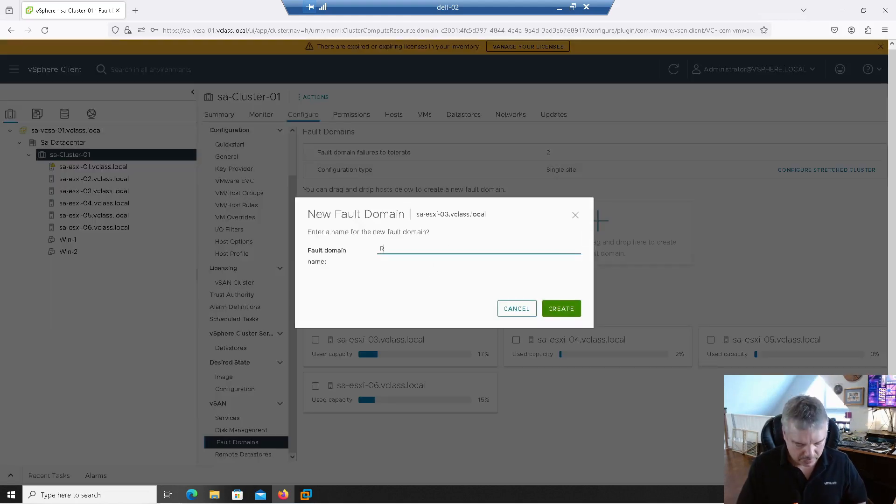
Name the new fault domain Rack-2 and create it for sa-esxi-03 and sa-esxi-04
text(ack-2)
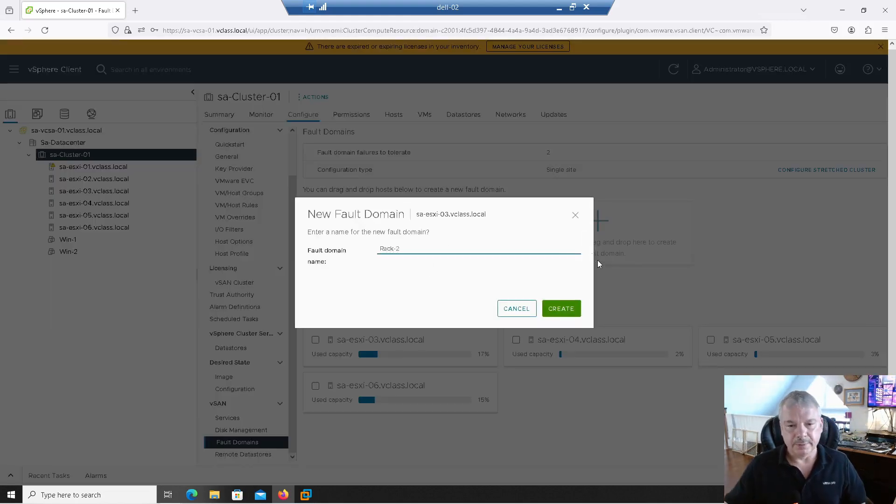
click(561, 308)
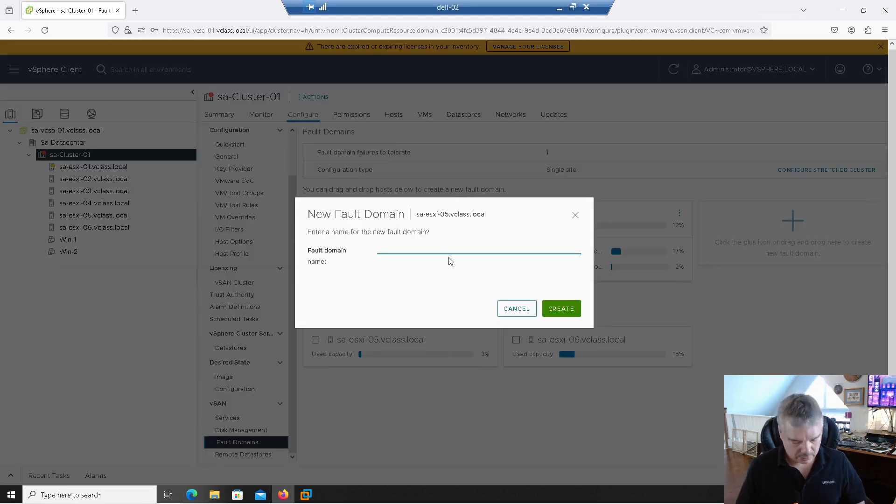
Name the new fault domain Rack-3 and create it for sa-esxi-05 and sa-esxi-06
text(Rack-3)
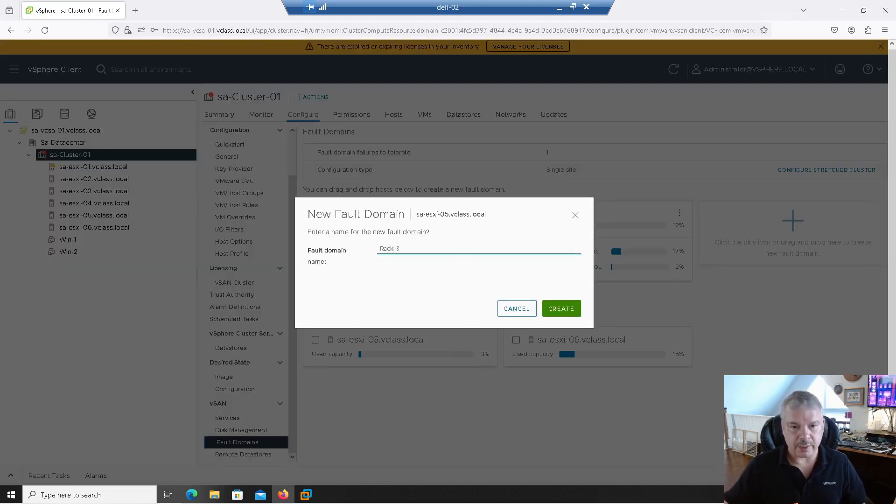
click(561, 308)
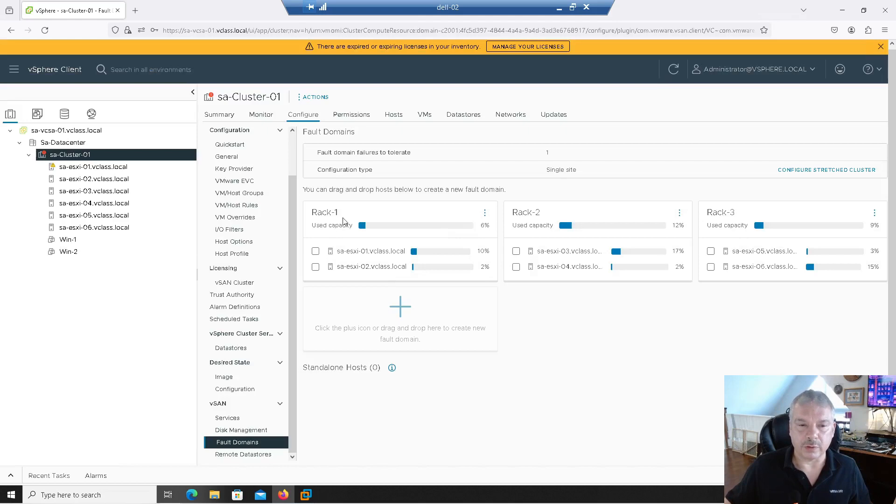
mouse_move(712, 213)
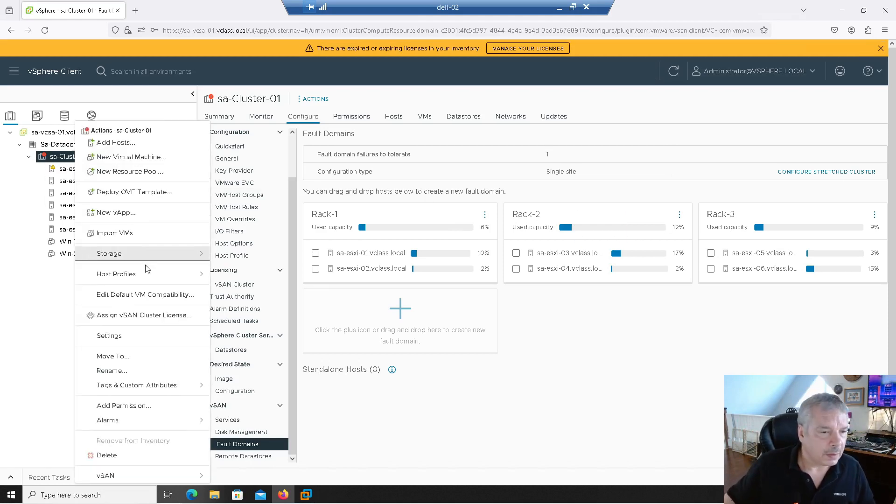
Begin a new VM named Test-VM on sa-Cluster-01 and advance to storage selection
click(128, 157)
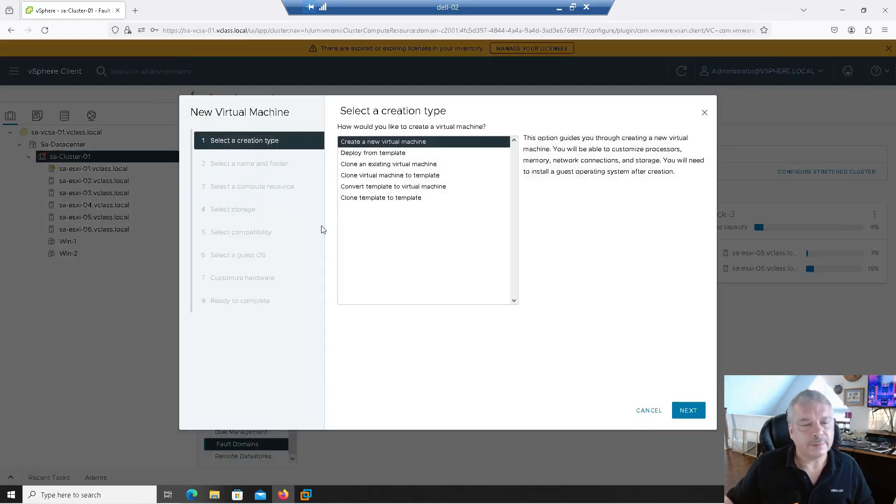
click(688, 411)
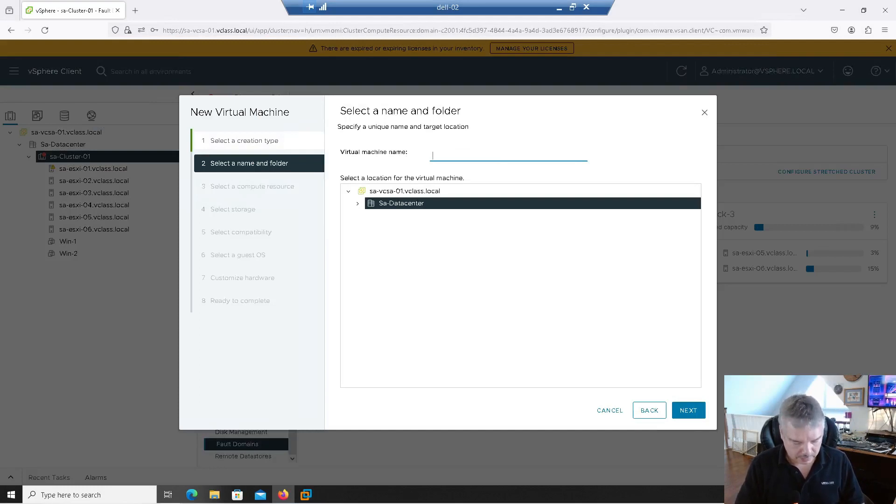
text(Test-VM)
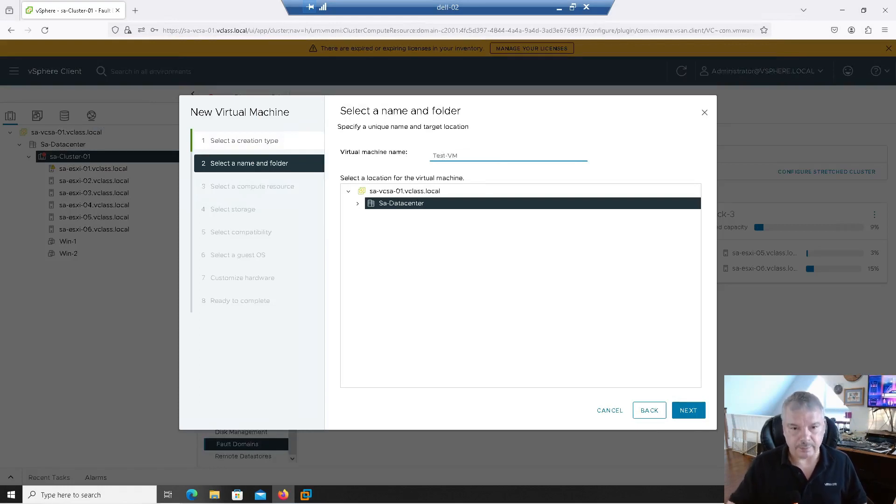
click(688, 411)
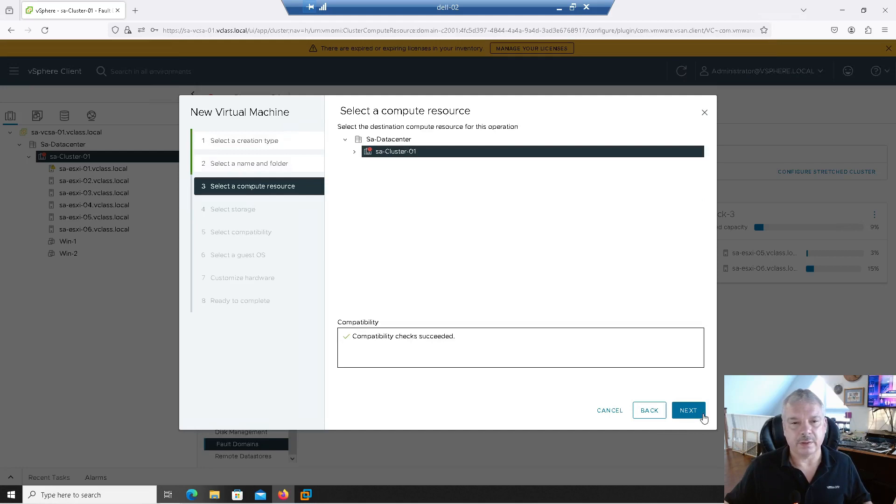
click(688, 411)
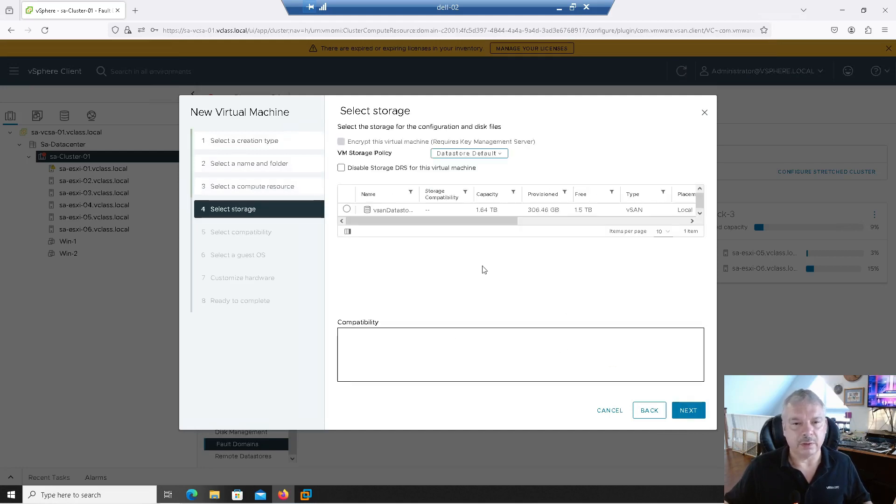
Choose vSAN Default Storage Policy on vsanDatastore, keep Windows guest OS, and finish Test-VM
click(468, 153)
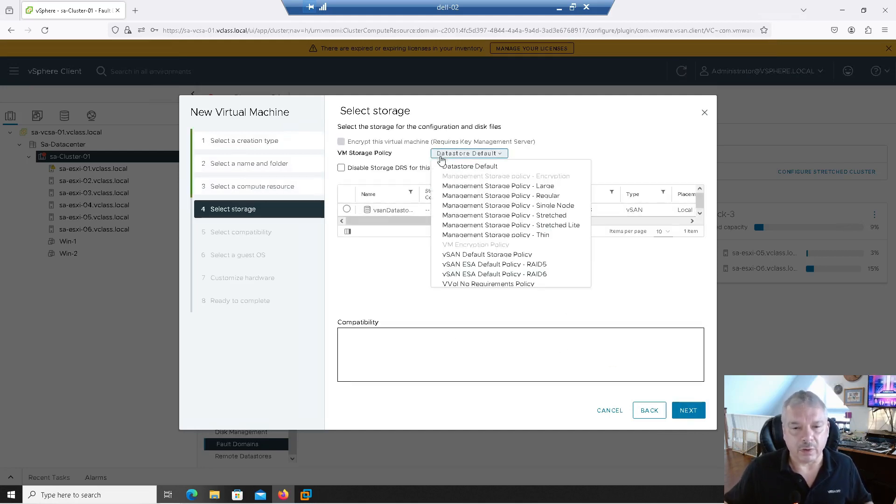
mouse_move(494, 264)
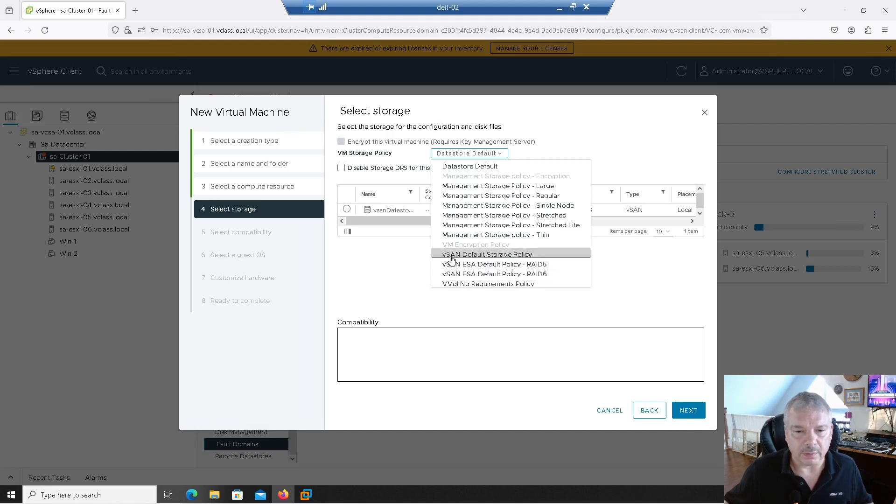
click(486, 254)
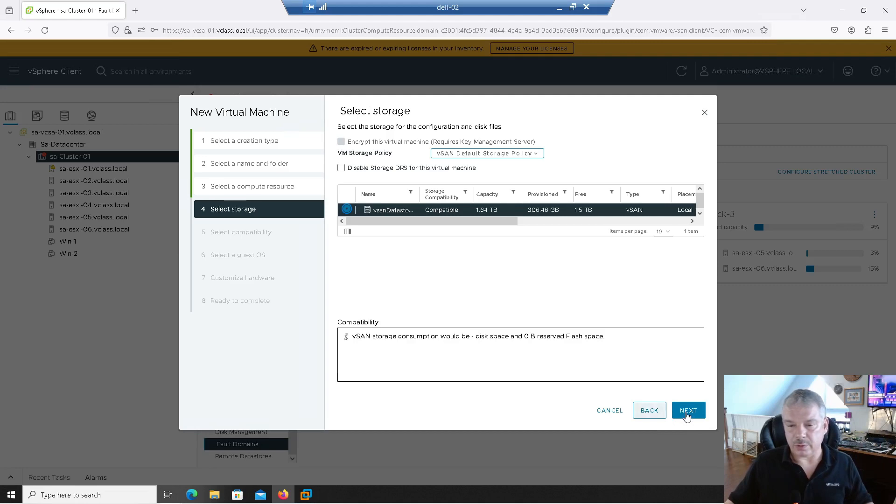
click(688, 411)
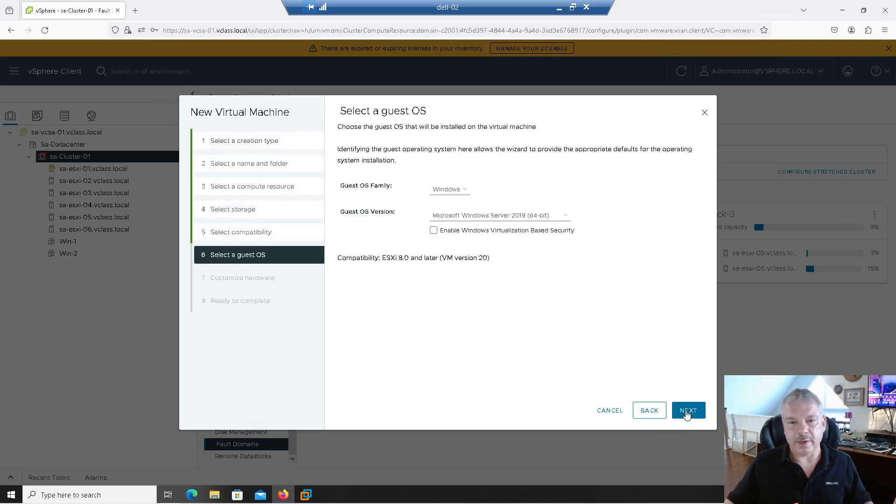
click(688, 410)
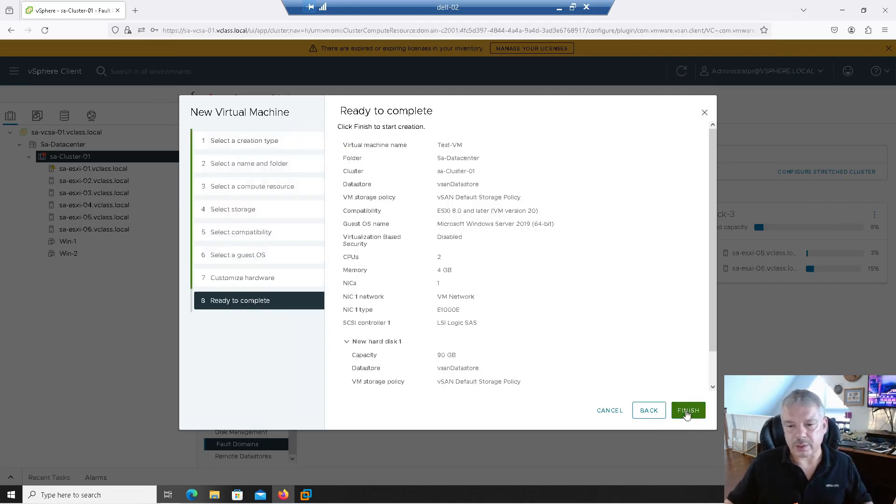
click(688, 411)
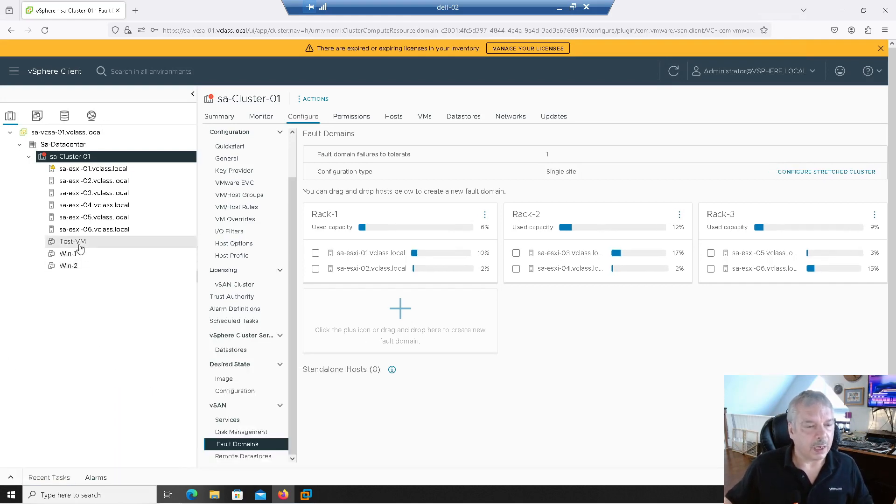
View Test-VM's physical disk placement, expanding Hard disk 1 and VM home across Rack-1/2/3
click(72, 241)
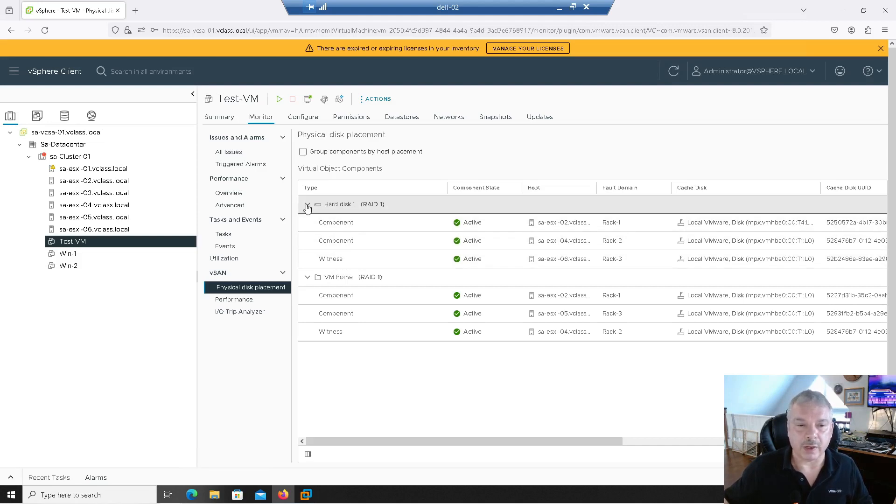
click(307, 206)
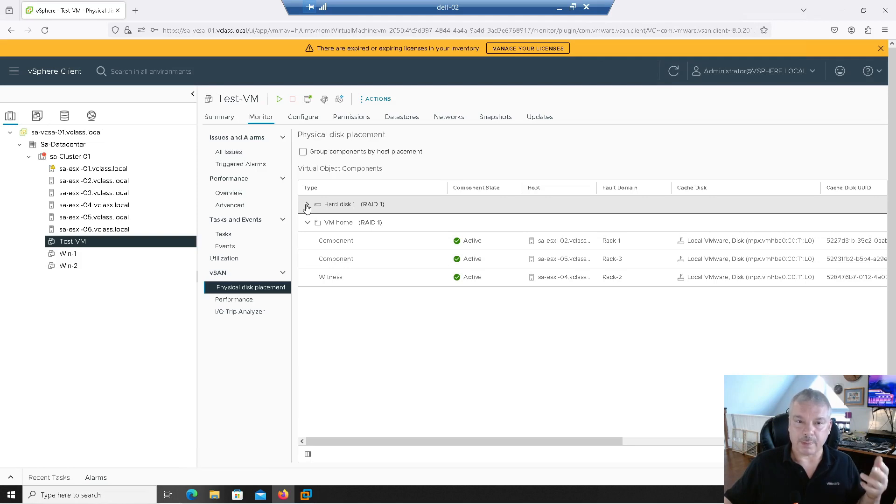
click(307, 205)
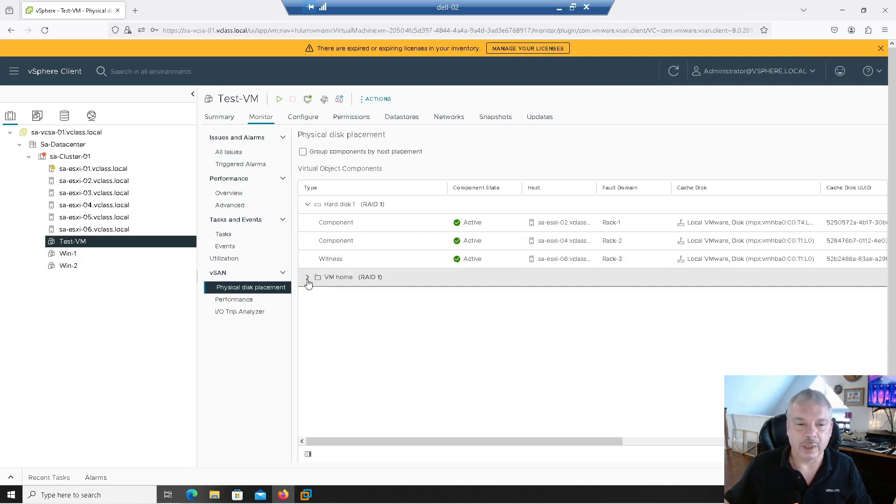
click(307, 278)
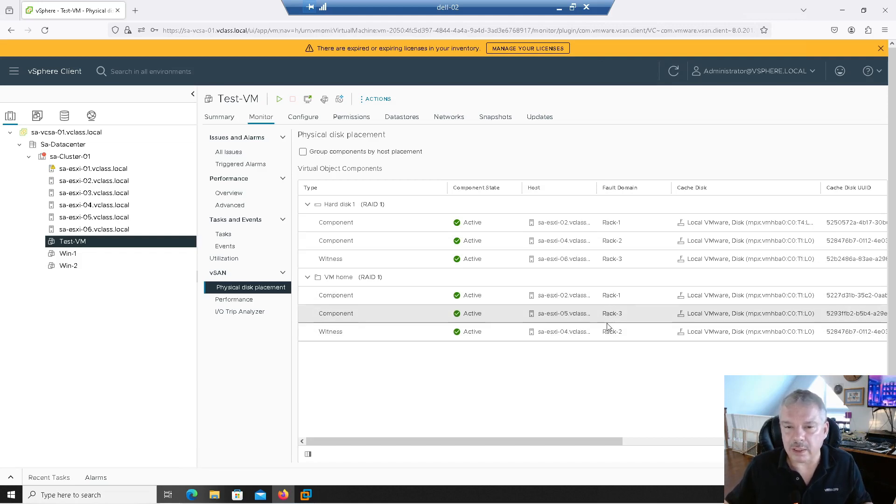
mouse_move(593, 332)
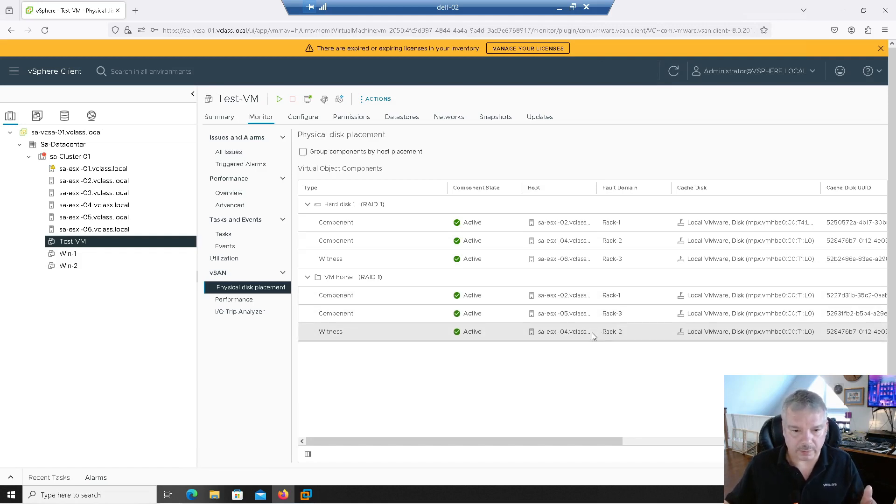